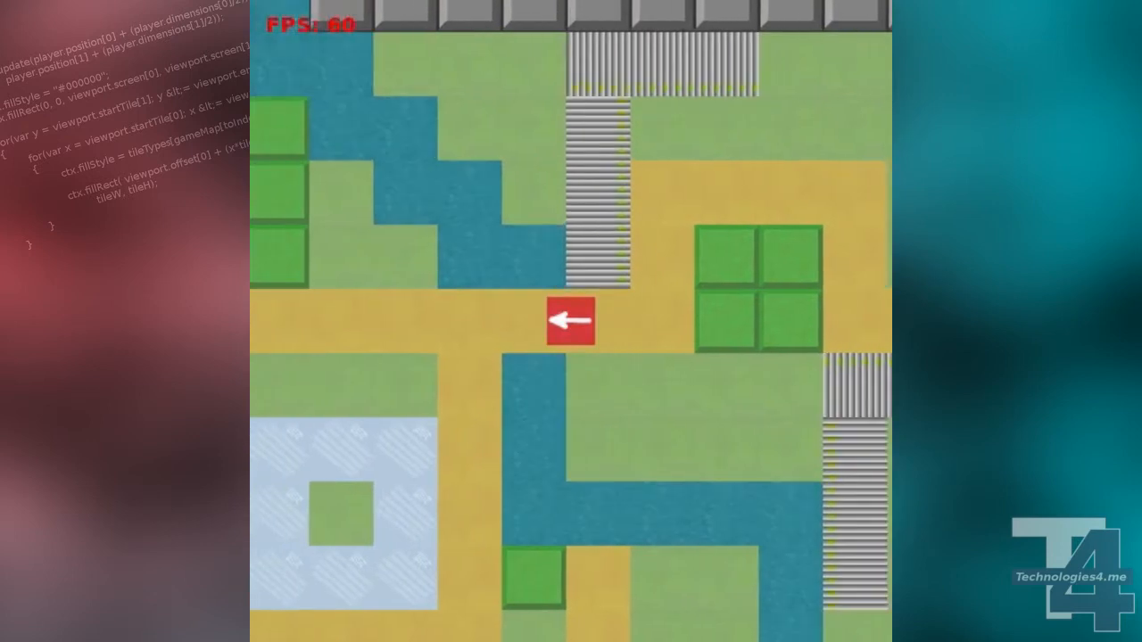
Declare gameTime = 0 and start the gameSpeeds array with Normal (mult 1) and Slow (mult 0.3).
key(Down)
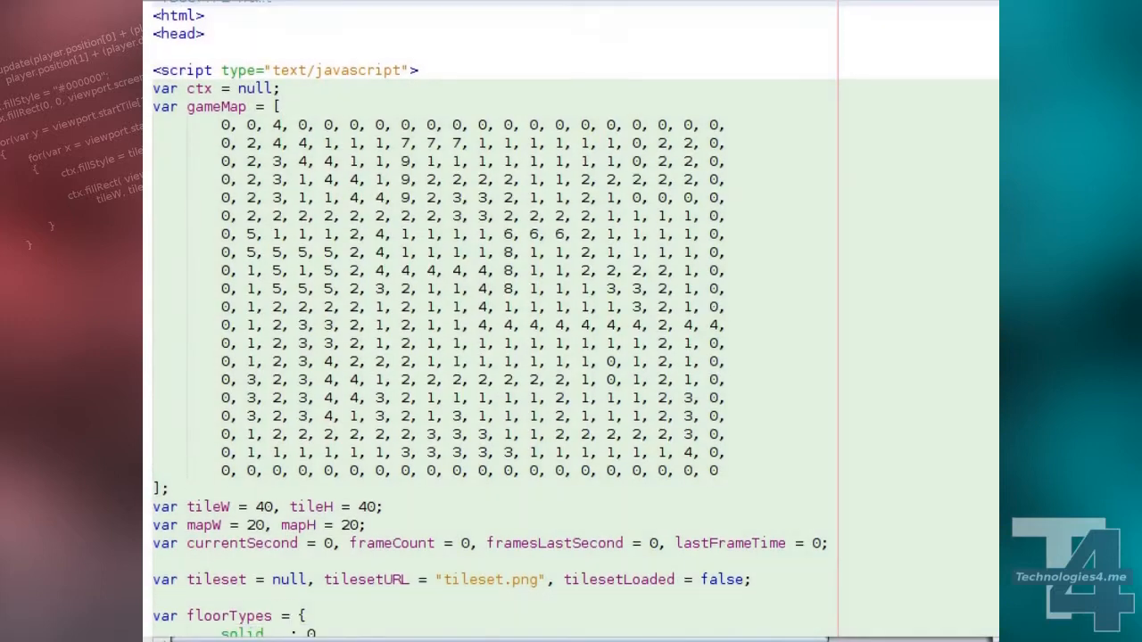
scroll(down, 3)
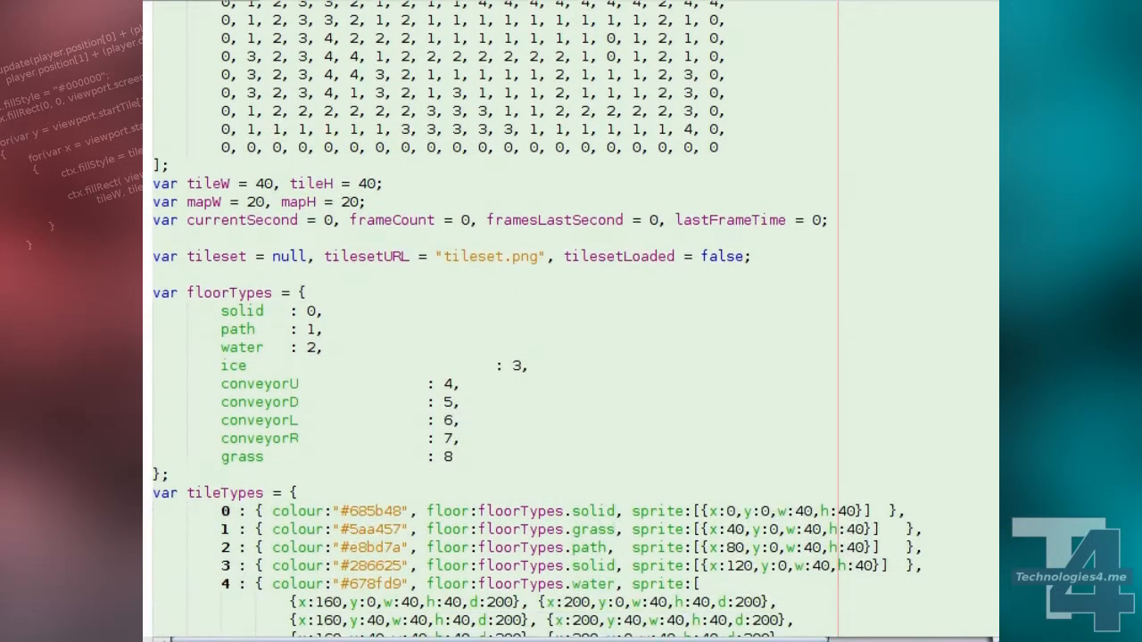
scroll(down, 3)
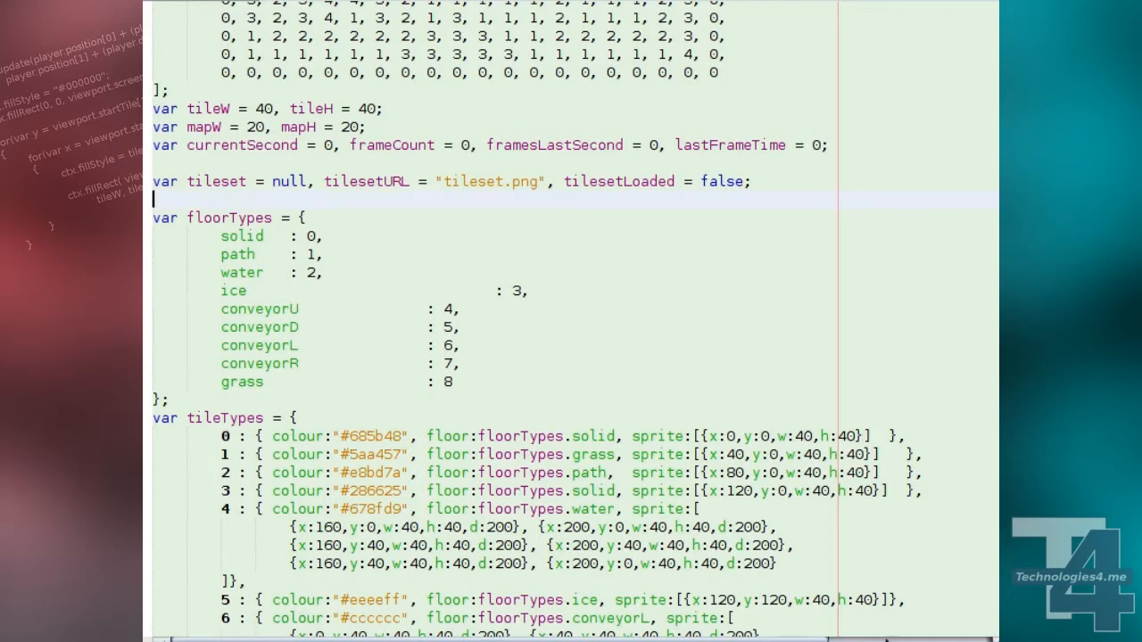
text(var gameSpeeds =)
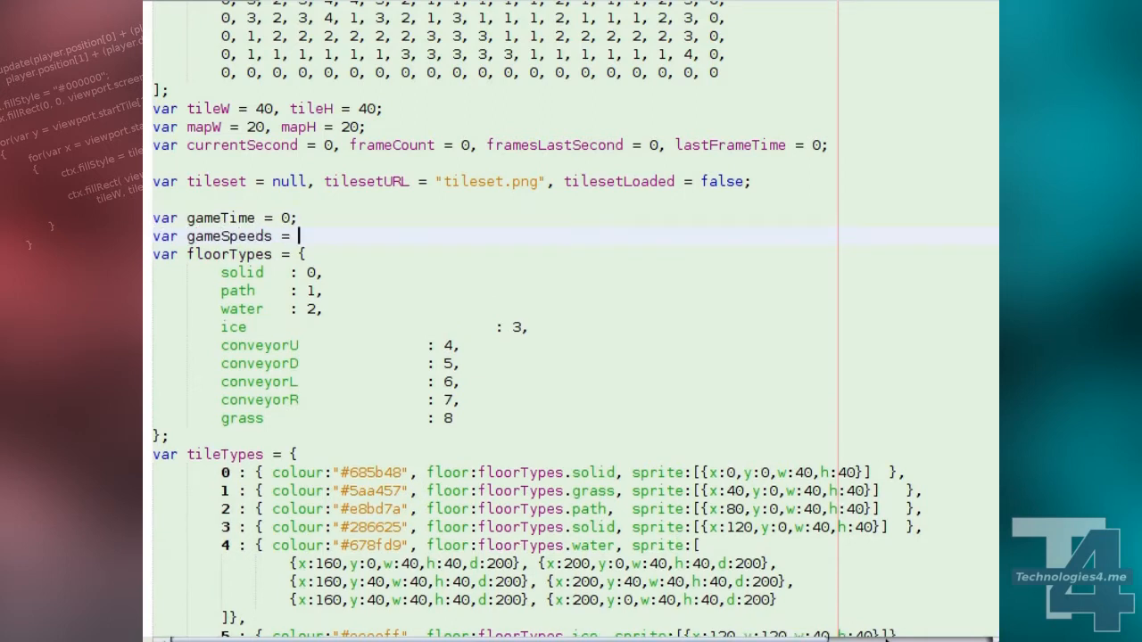
text([)
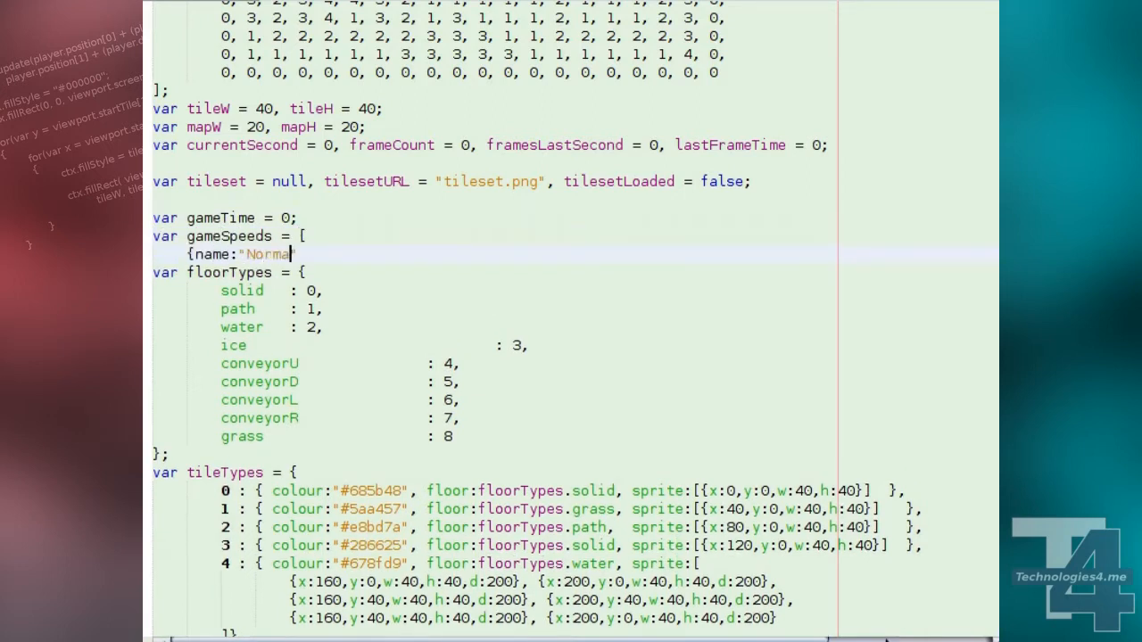
text(l", mult:1},)
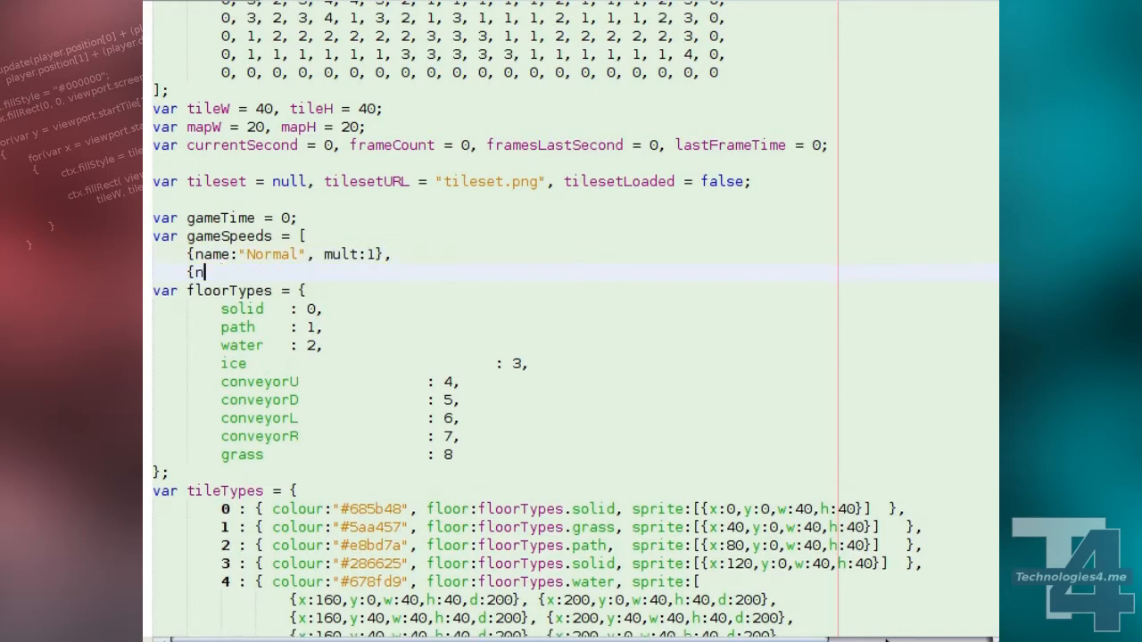
text(ame:"Slow", mult)
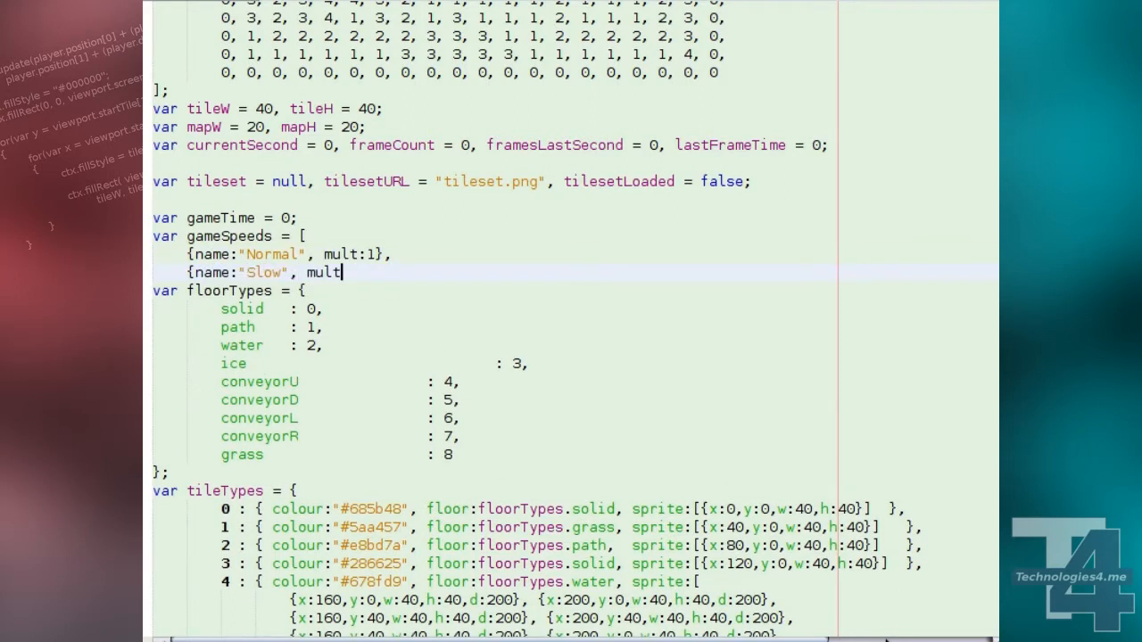
text(0.3},)
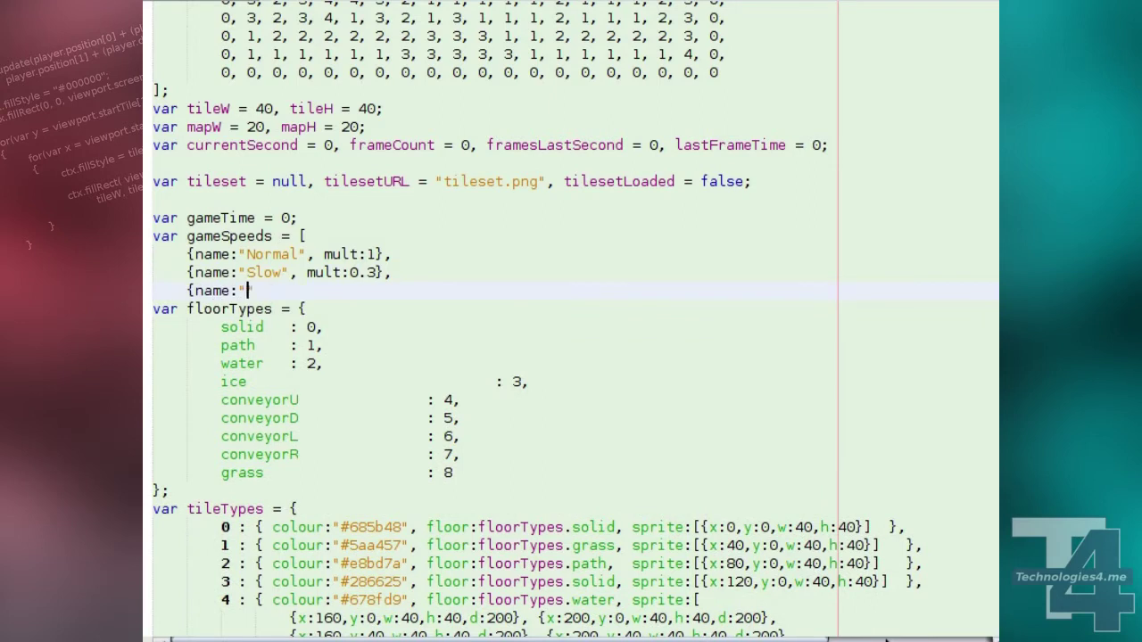
Finish gameSpeeds with Fast (mult 3) and Paused (mult 0), then declare currentSpeed = 0.
text(Fast", mult:3},)
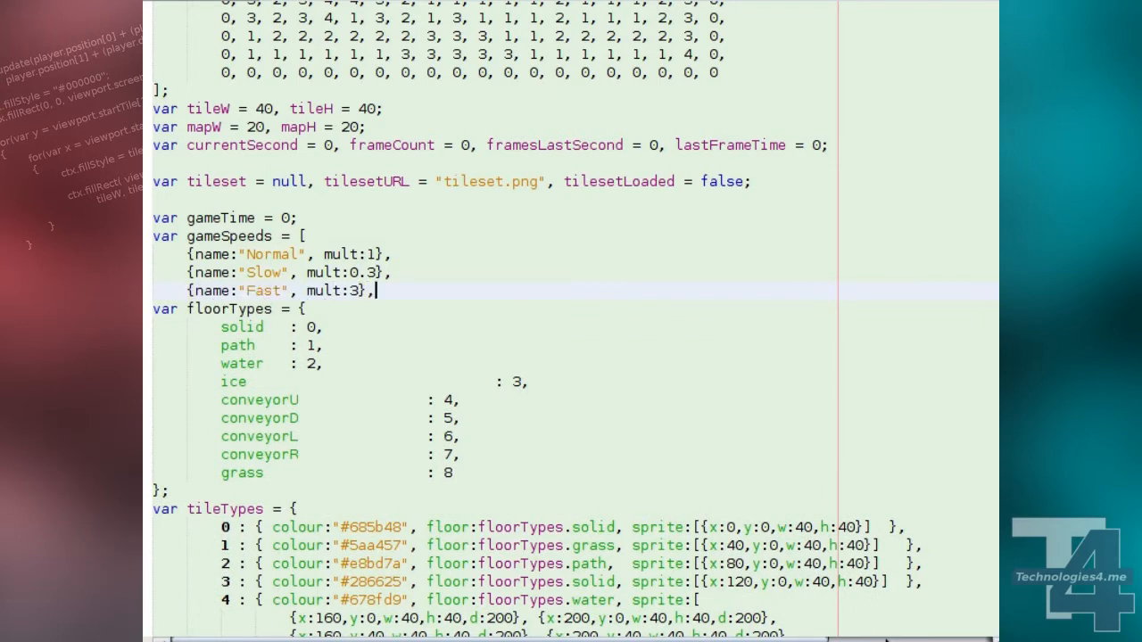
text({name:"Paused", mult:0})
text(va)
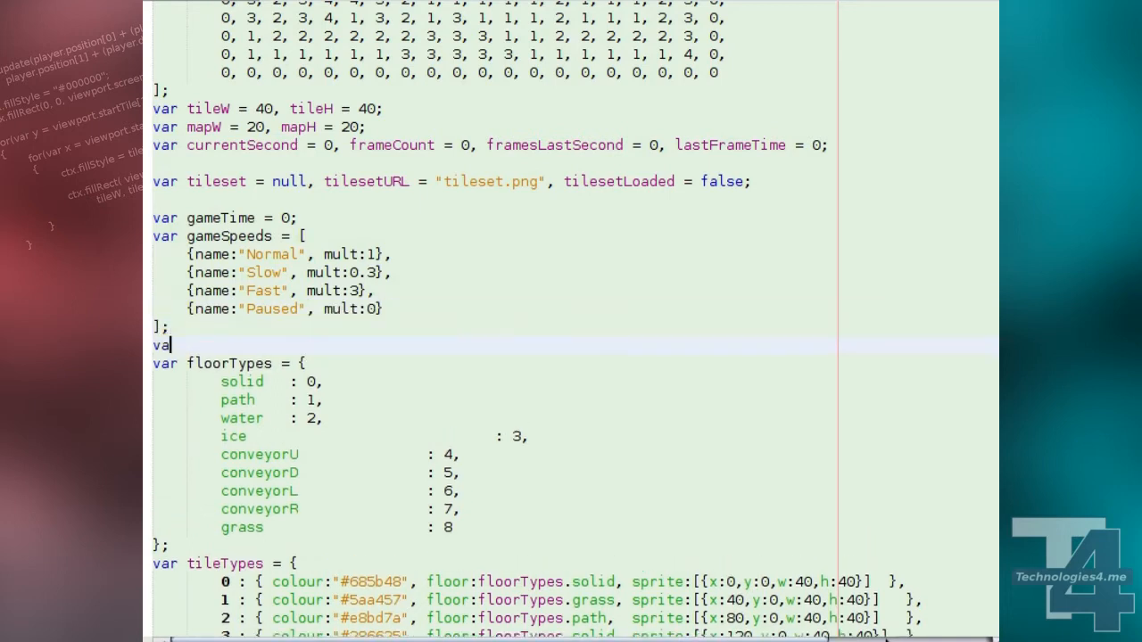
text(currentSpeed = 0;)
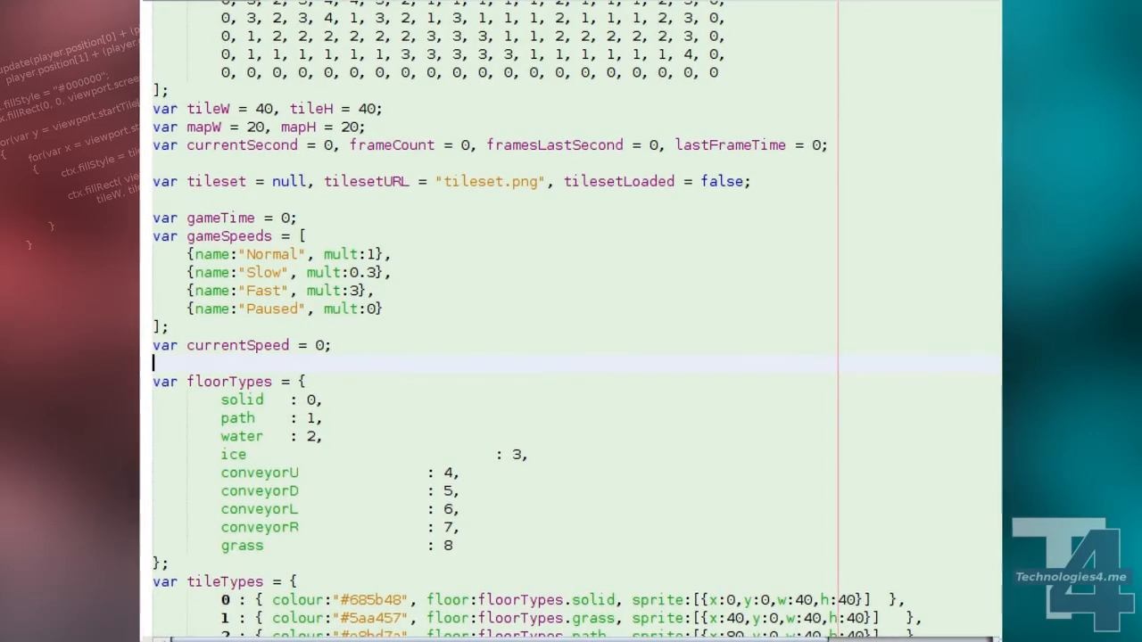
Add an if(e.keyCode==83) check inside the keyup listener.
scroll(down, 3)
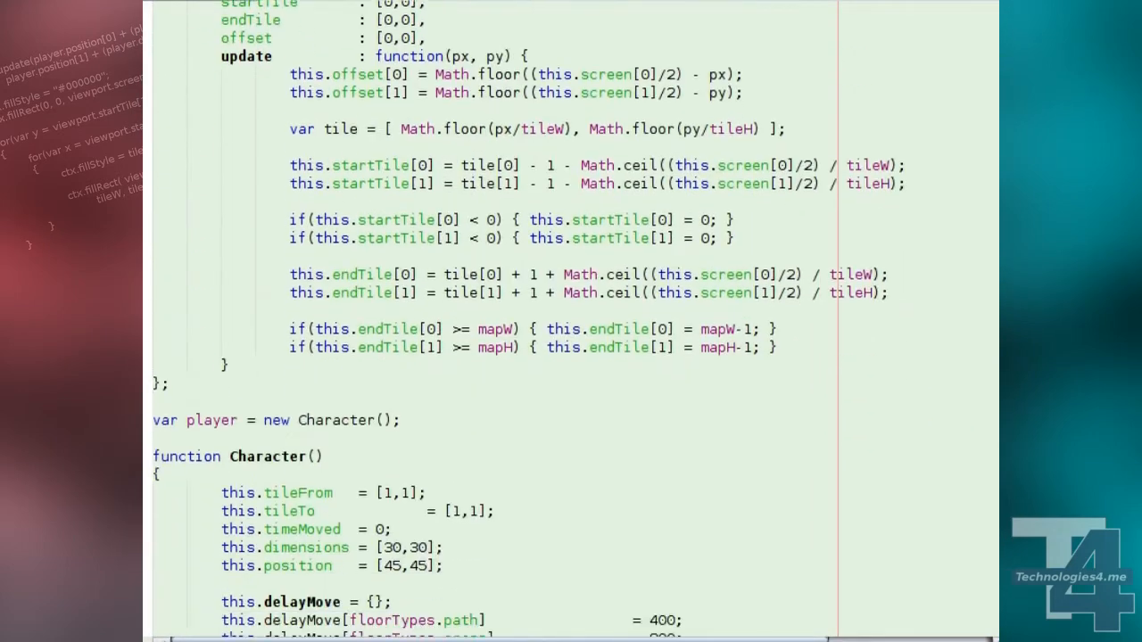
scroll(down, 3)
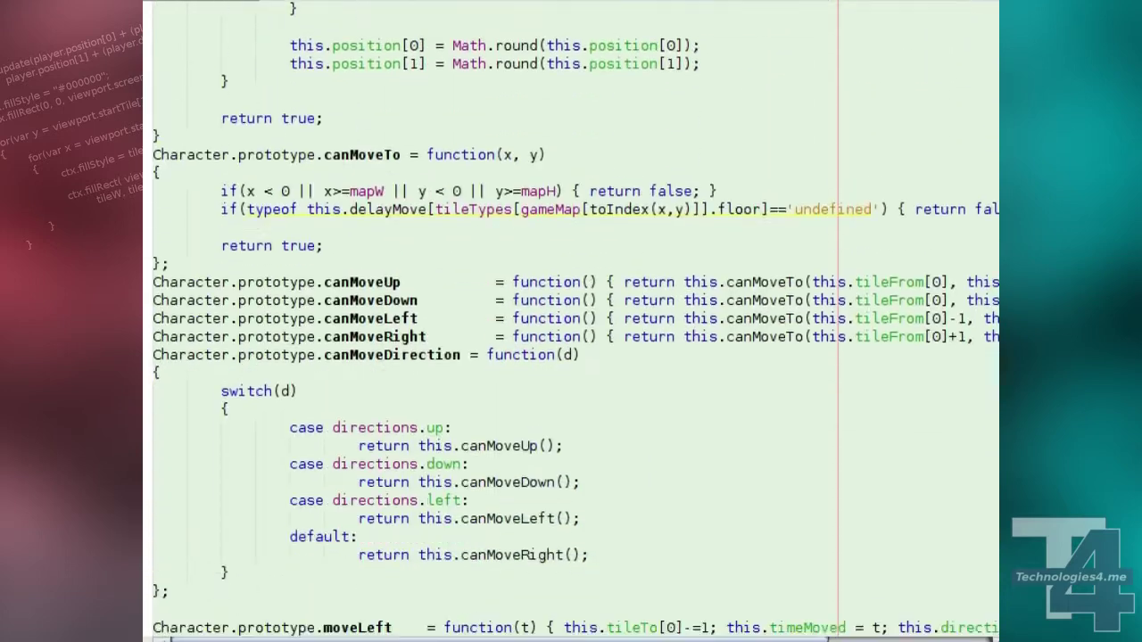
scroll(down, 3)
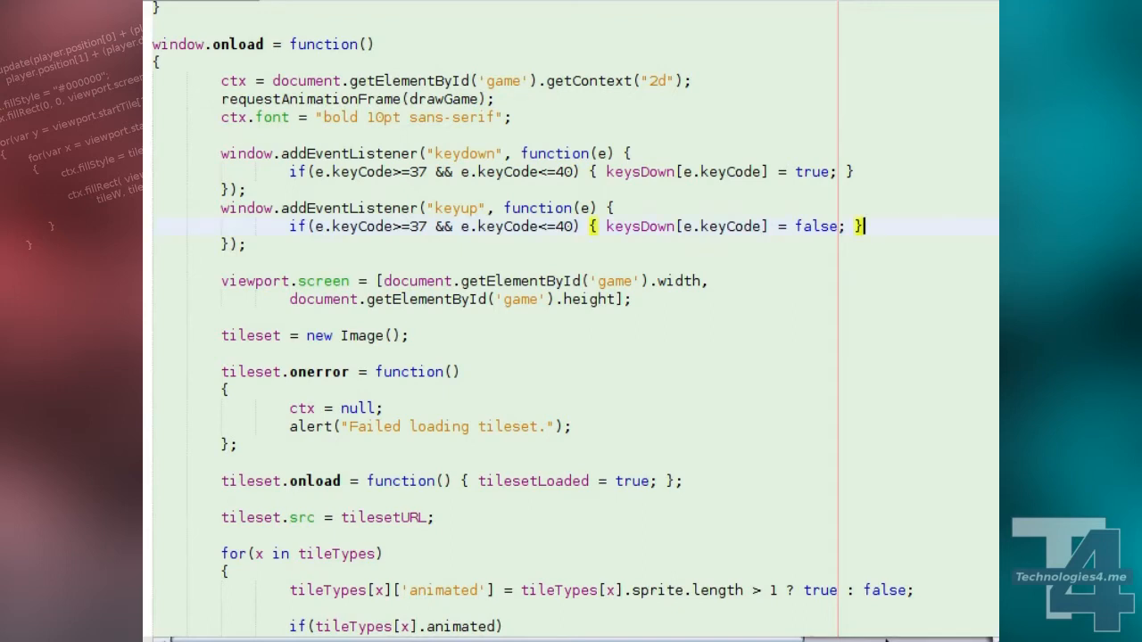
text(if(e.ke)
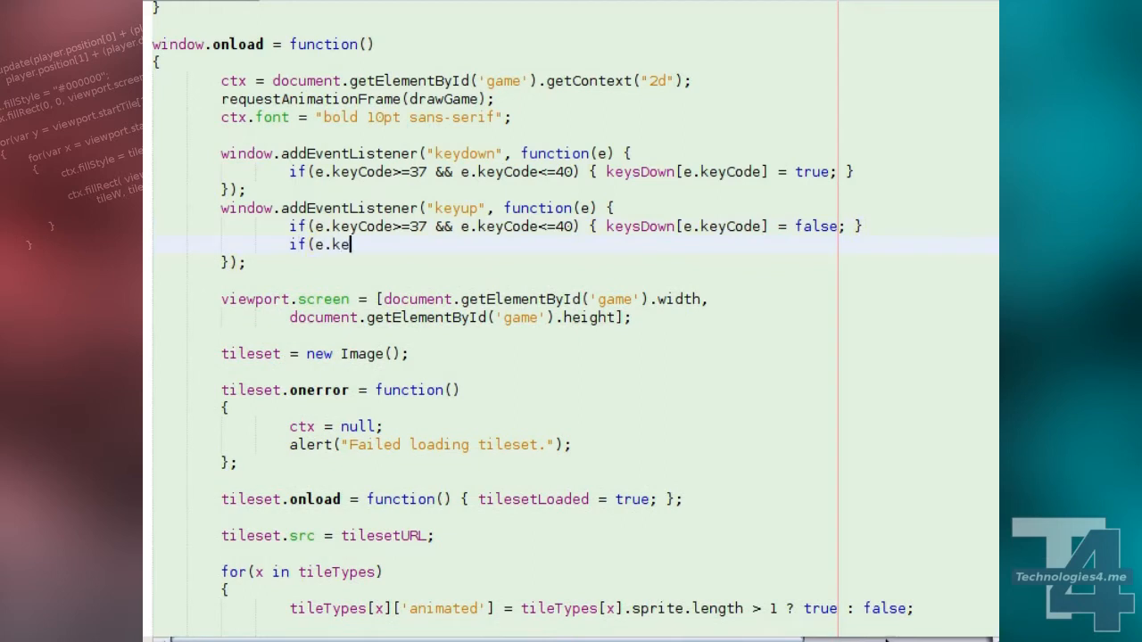
text(yCode==83))
text(currentSp)
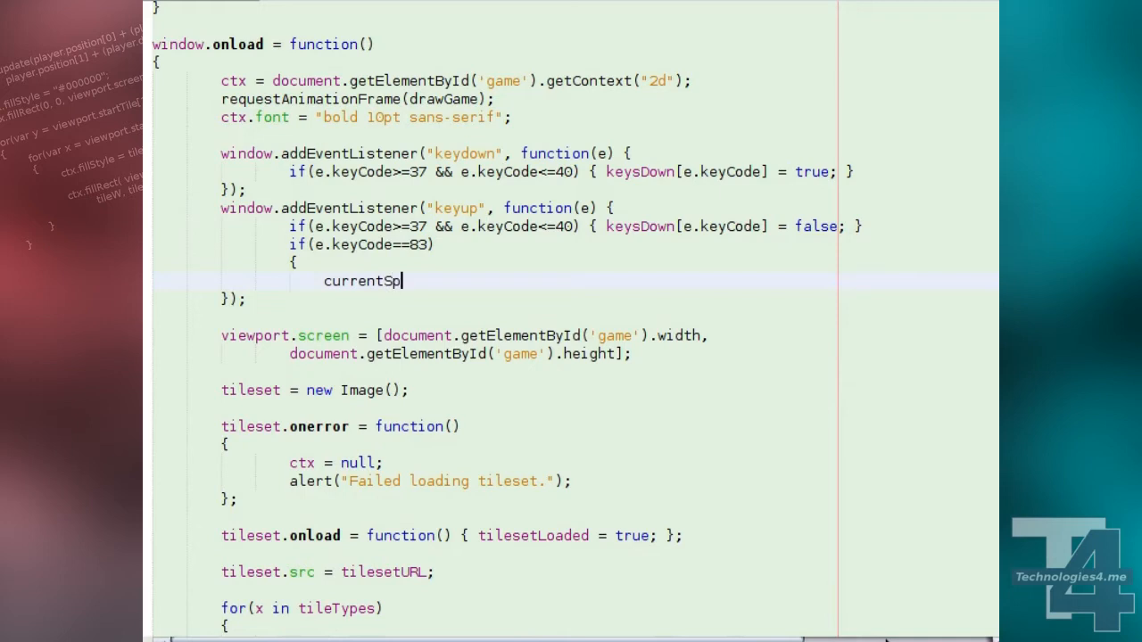
Set currentSpeed to 0 when at gameSpeeds.length-1, otherwise currentSpeed+1.
text(eed = (curr)
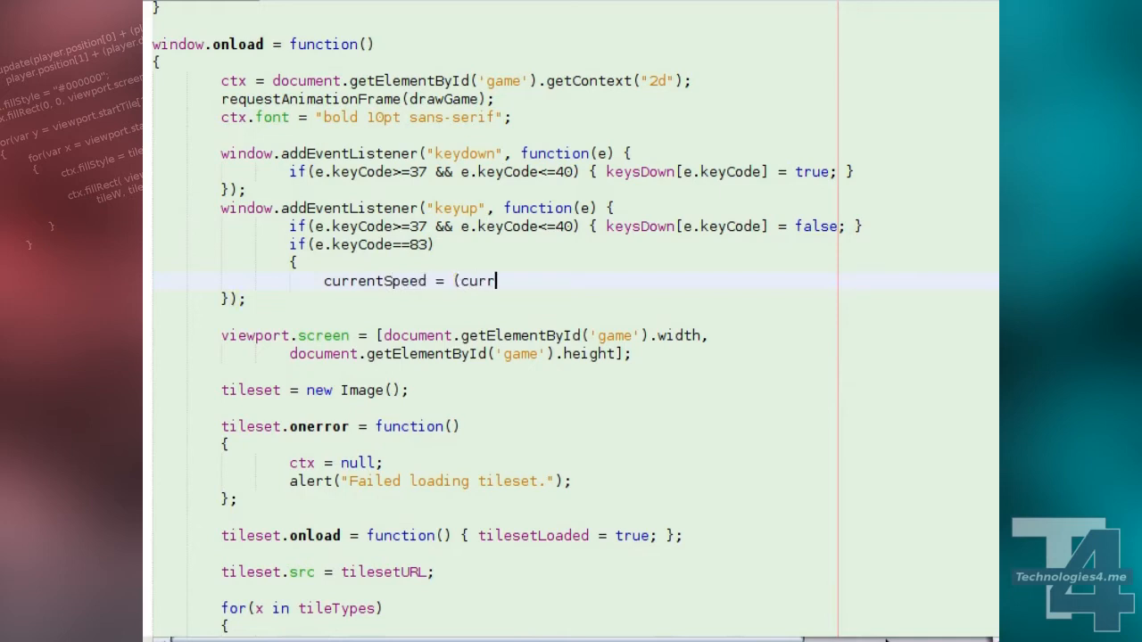
text(entSpeed>=()
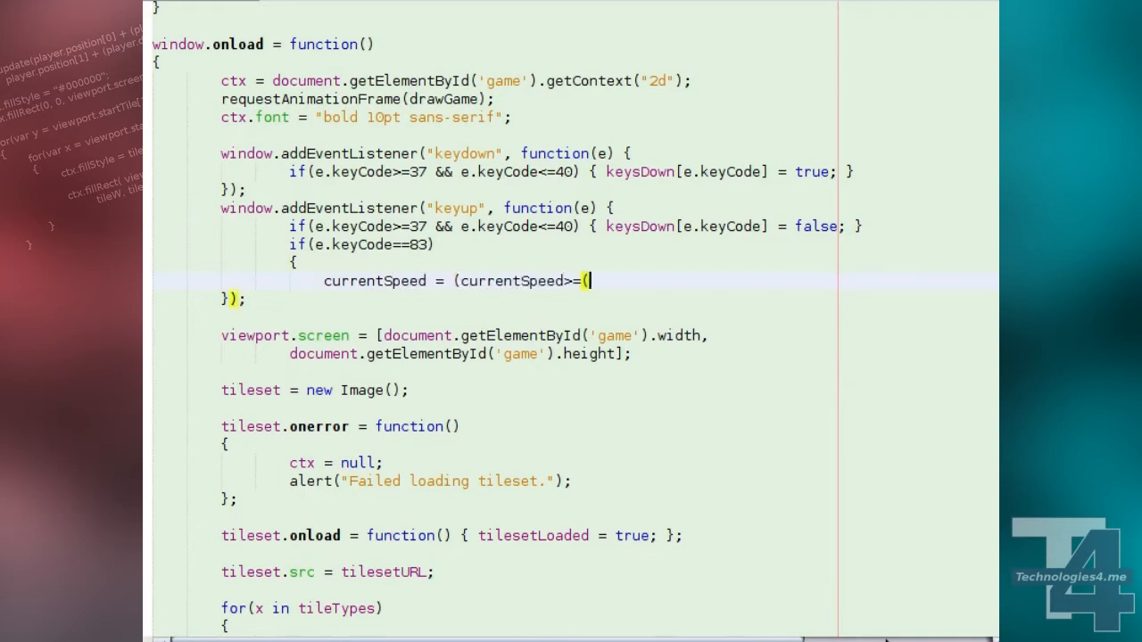
text(gameSpeeds.)
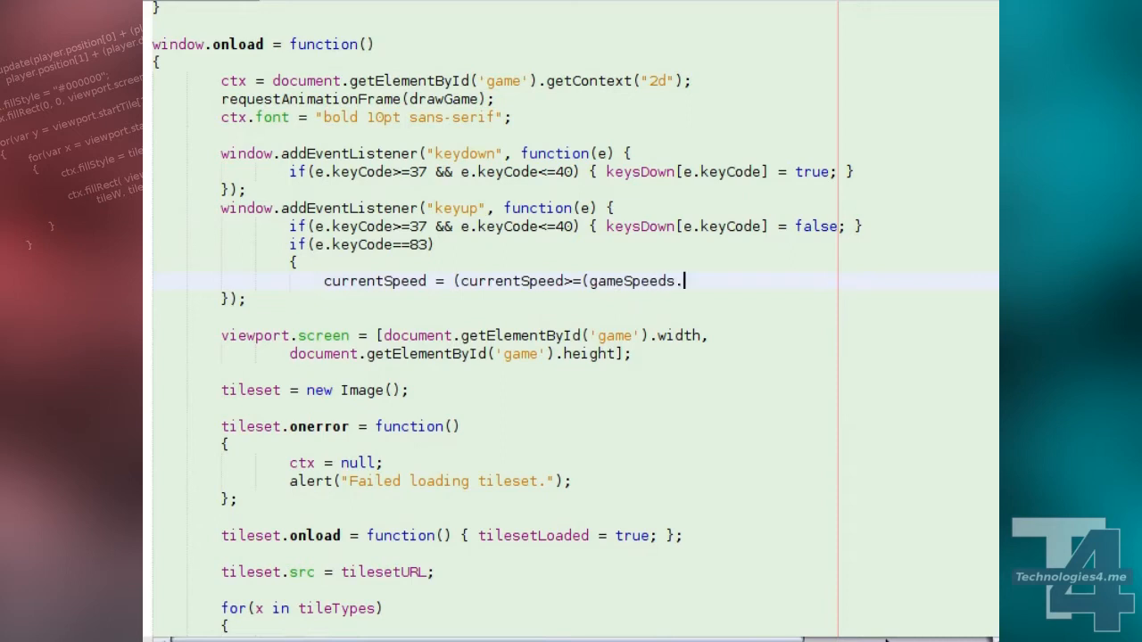
text(length-1) ? 0 : curre)
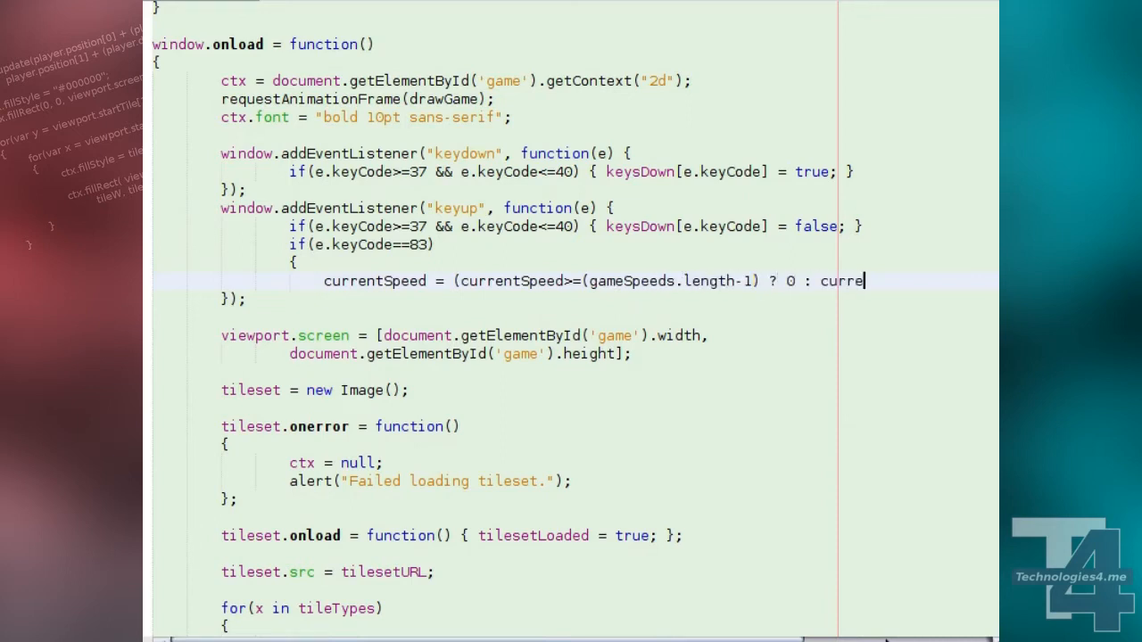
text(ntSpeed+1);)
text(})
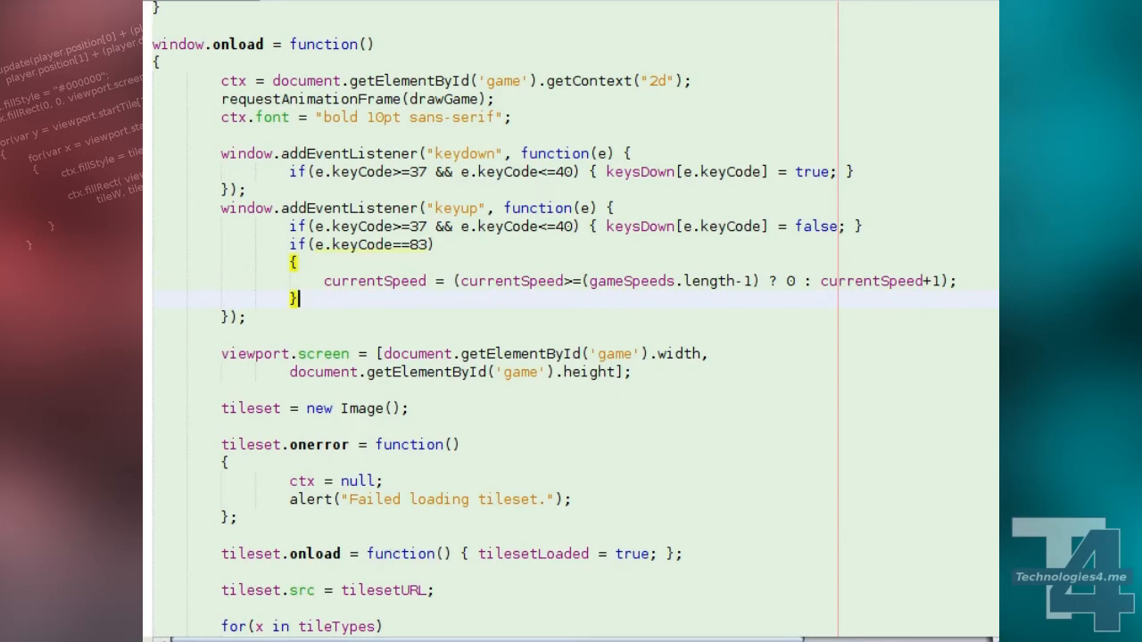
Add gameTime += Math.floor(timeElapsed * gameSpeeds[currentSpeed].mult) in drawGame.
scroll(down, 3)
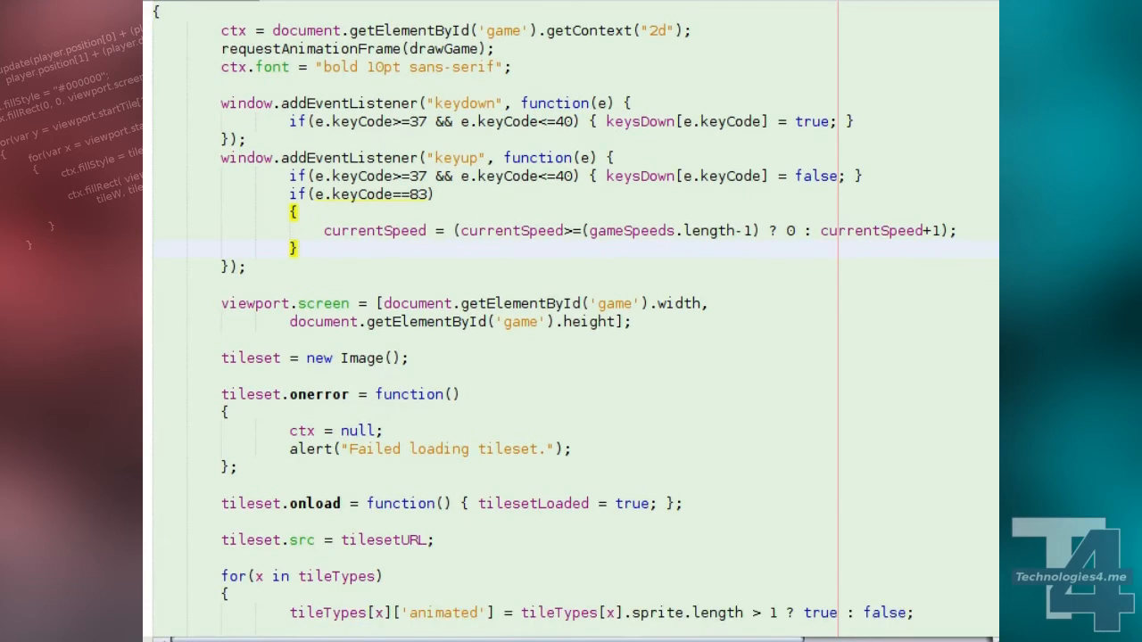
scroll(down, 3)
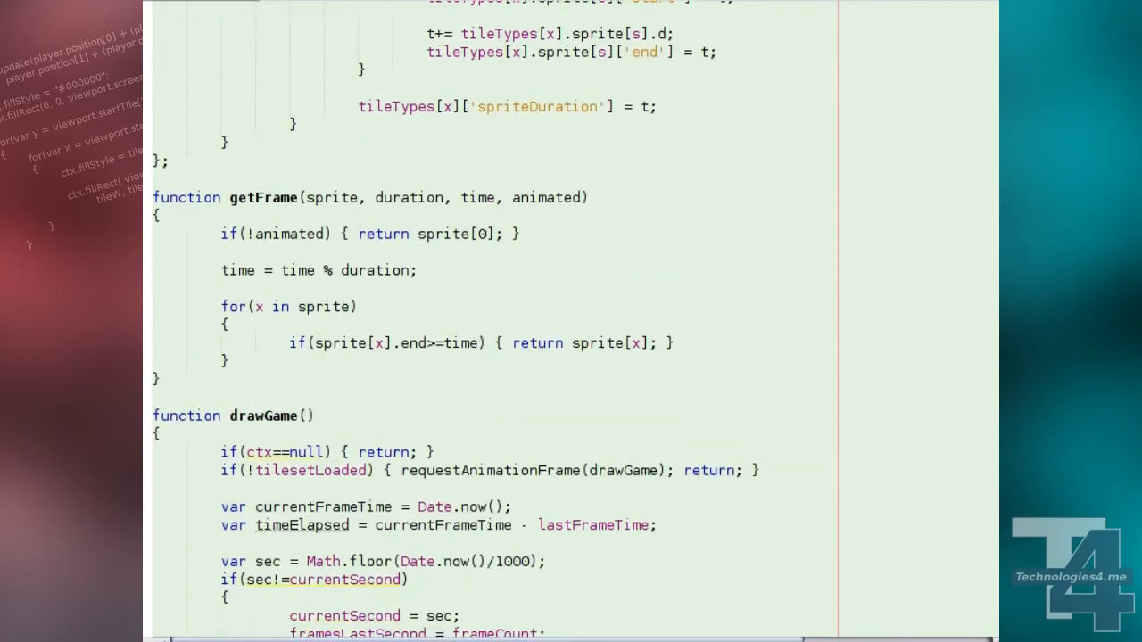
scroll(down, 3)
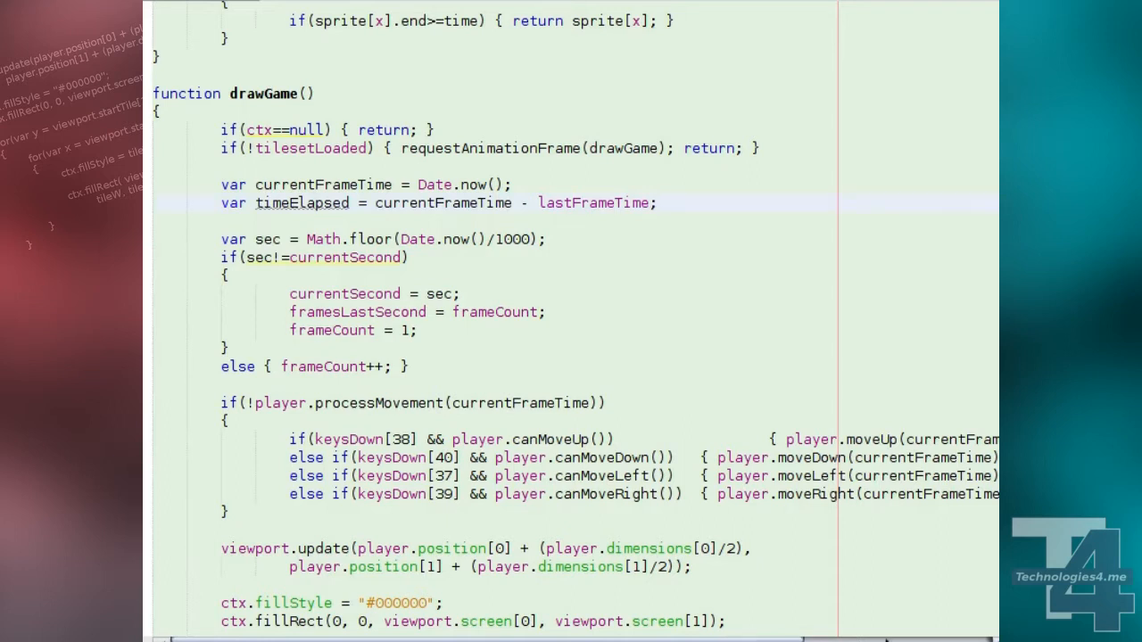
text(gameTime+= Math.floor)
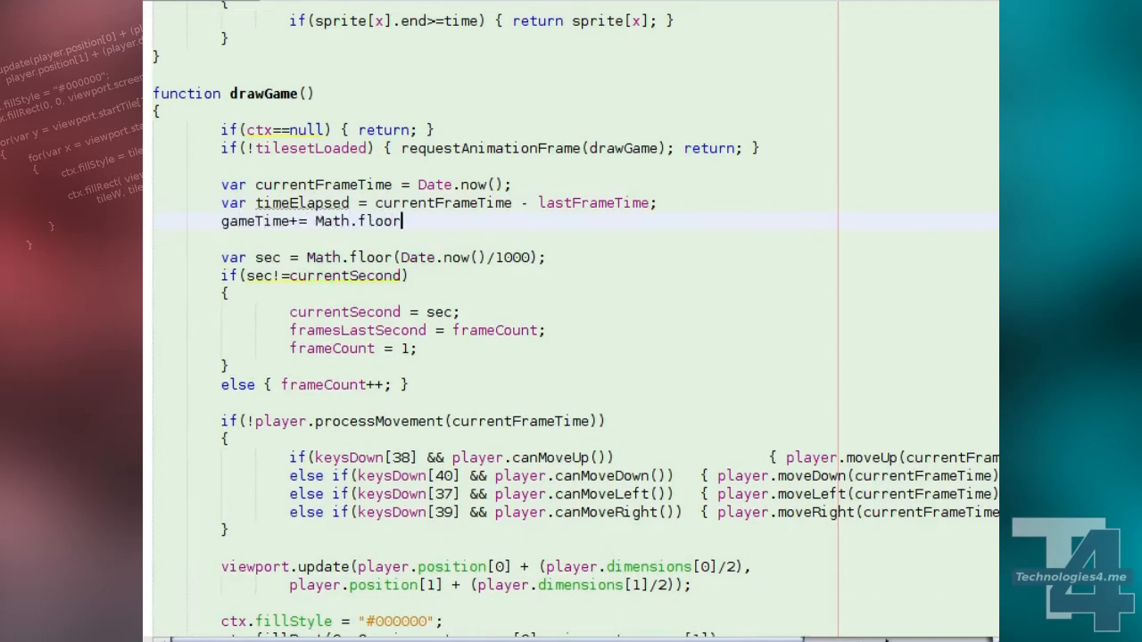
text((timeElapsed * gameSpeeds[currentSpeed].mul)
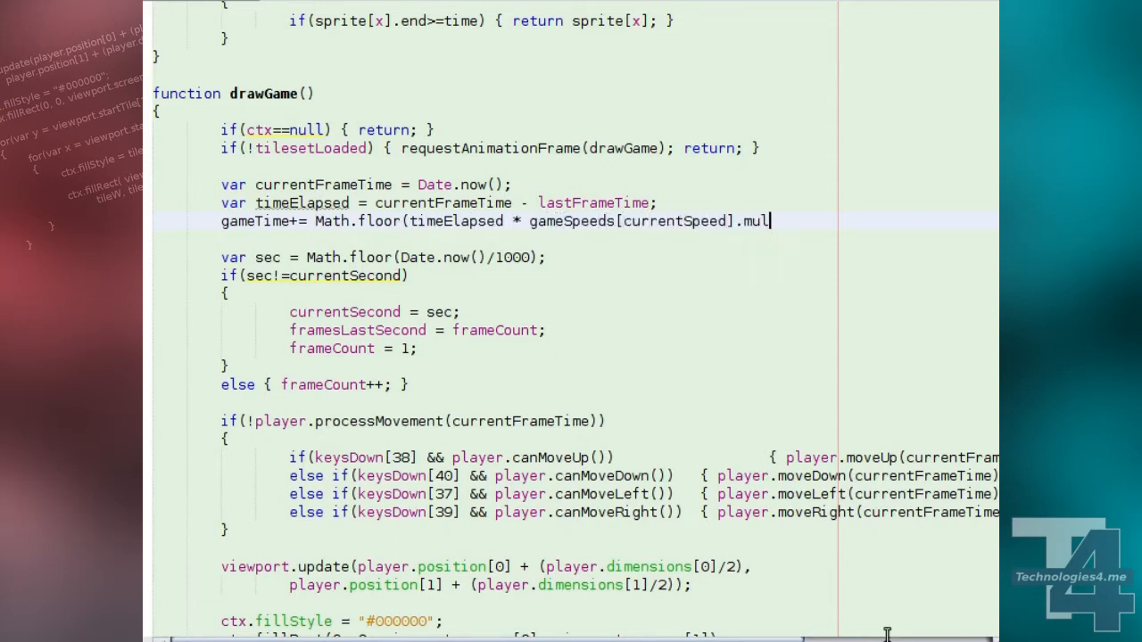
text(t);)
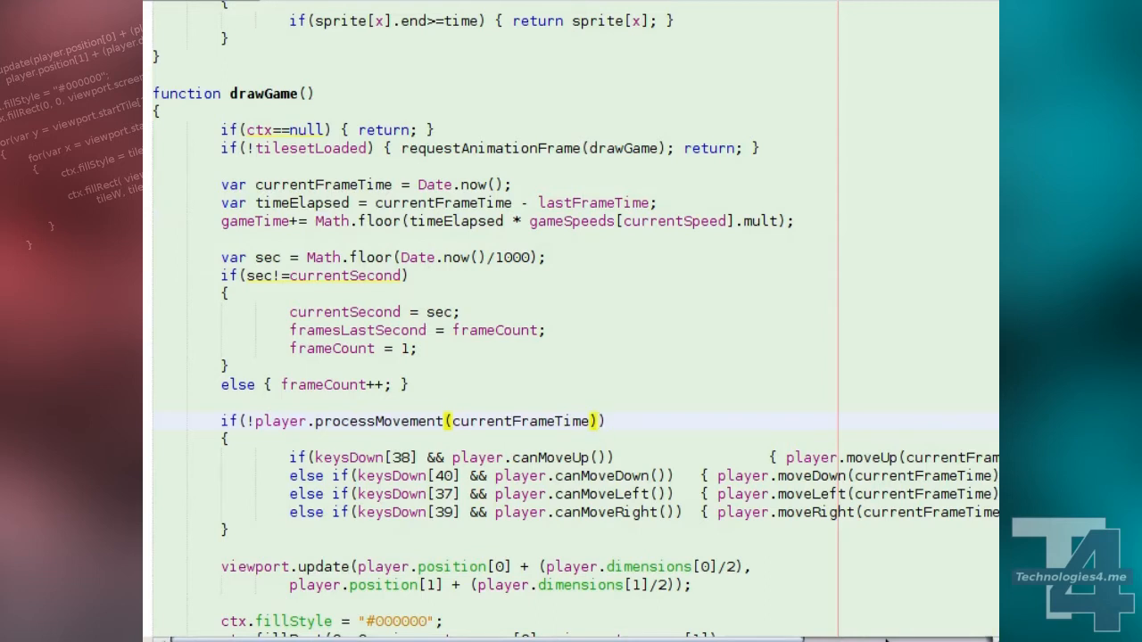
Extend the processMovement condition with && gameSpeeds[currentSpeed].mult!=0.
text(&& gameSpeeds[current)
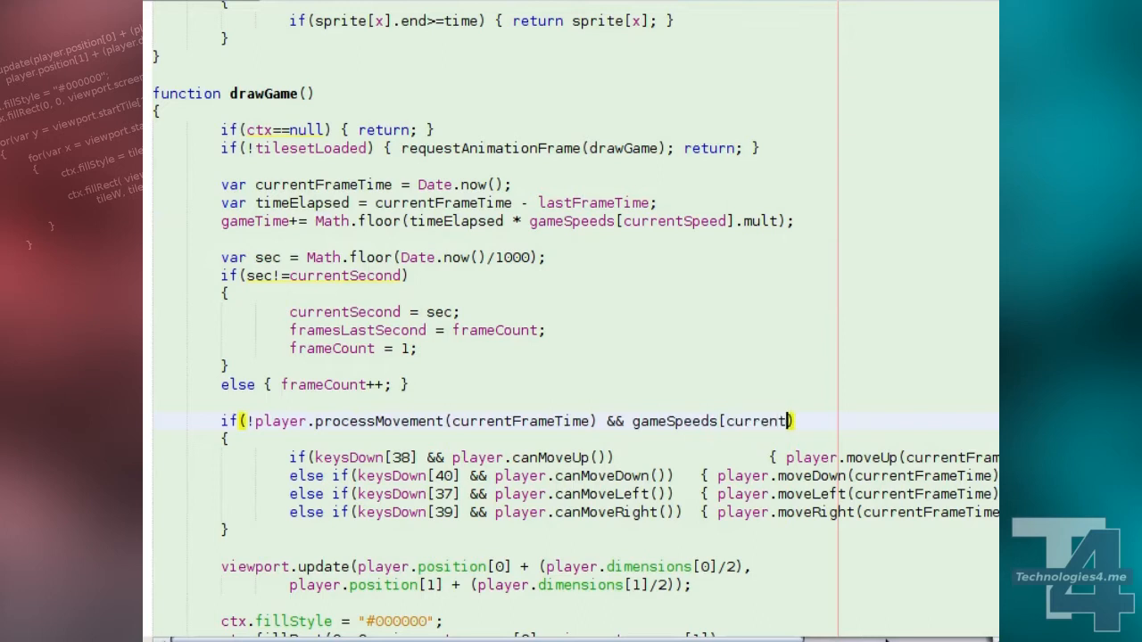
text(Speed].mult)
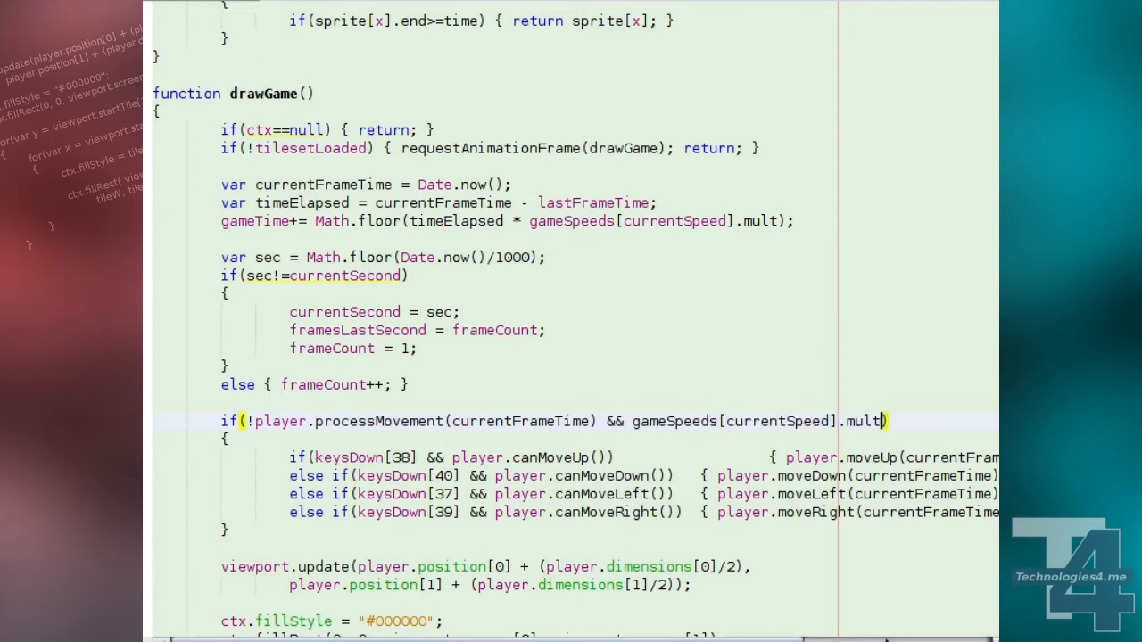
text(!=0)
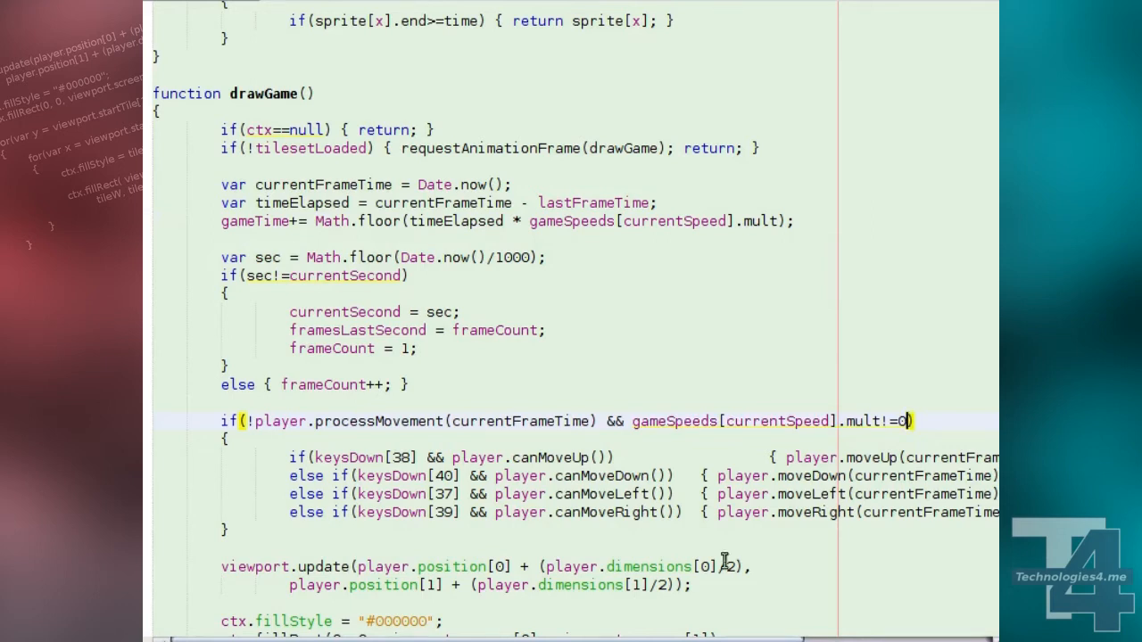
Replace currentFrameTime with gameTime in the movement calls.
double_click(521, 421)
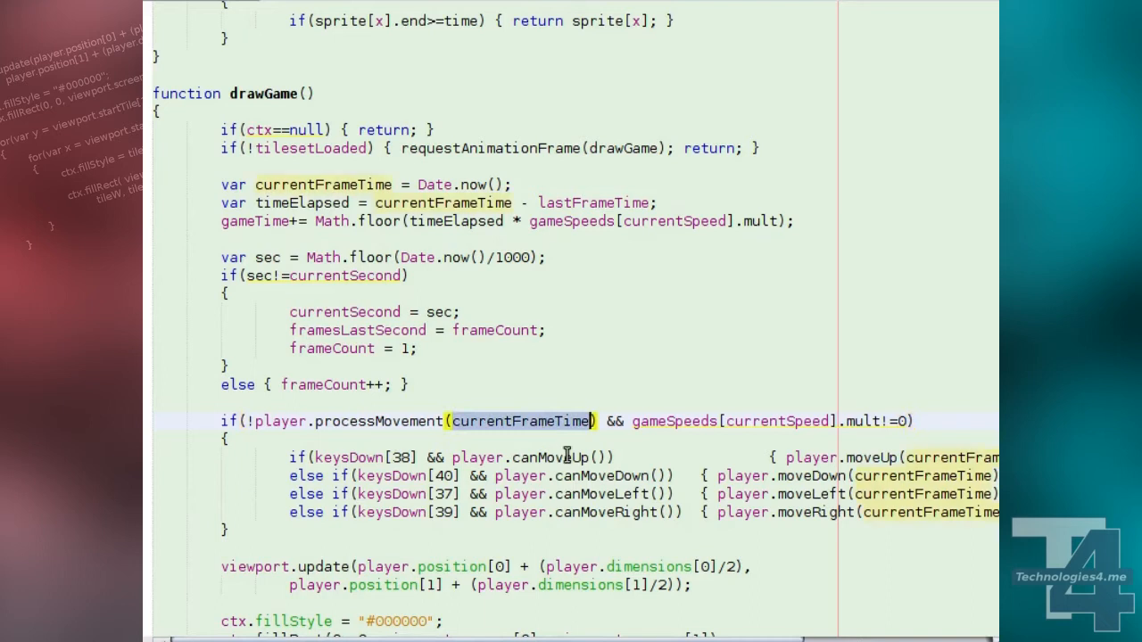
text(gameTi)
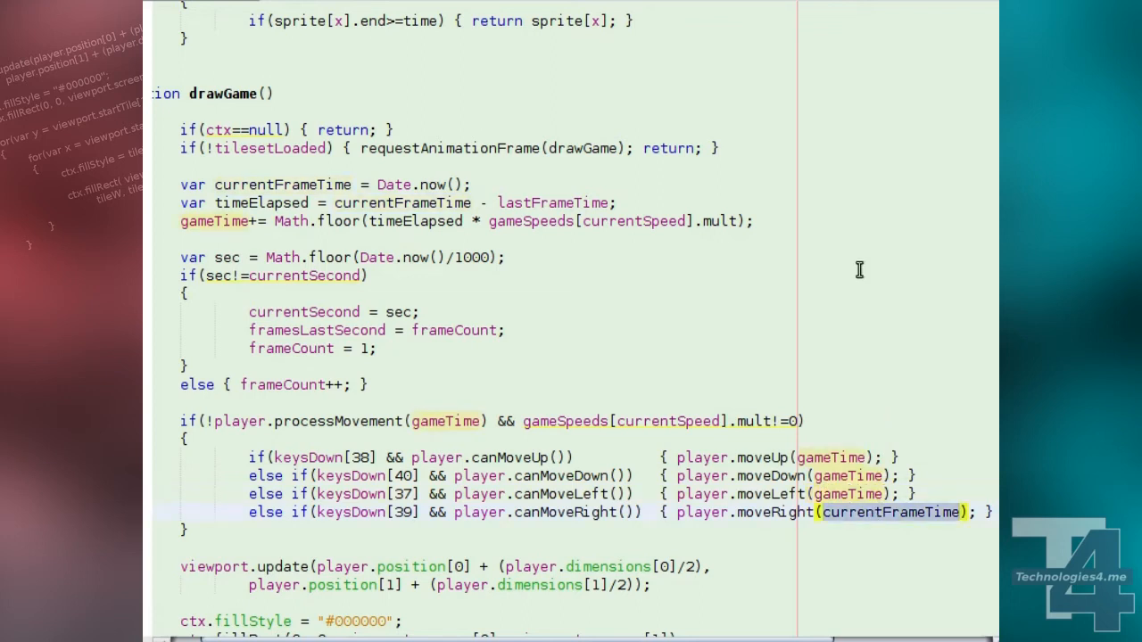
text(gameTime)
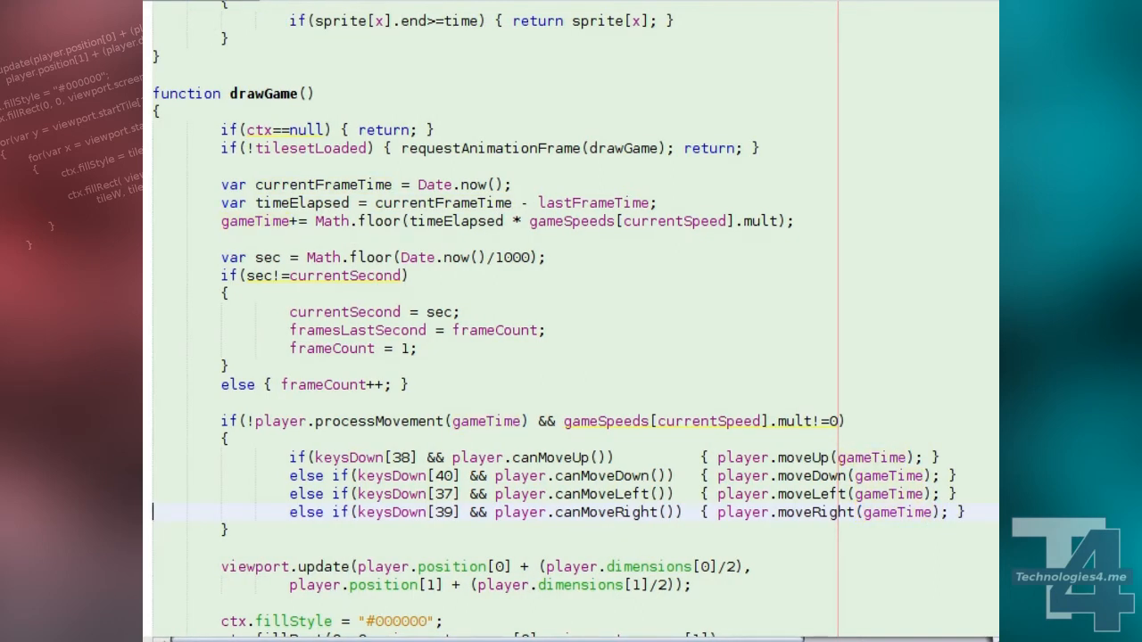
Pass gameTime instead of currentFrameTime to the tile getFrame call.
scroll(down, 3)
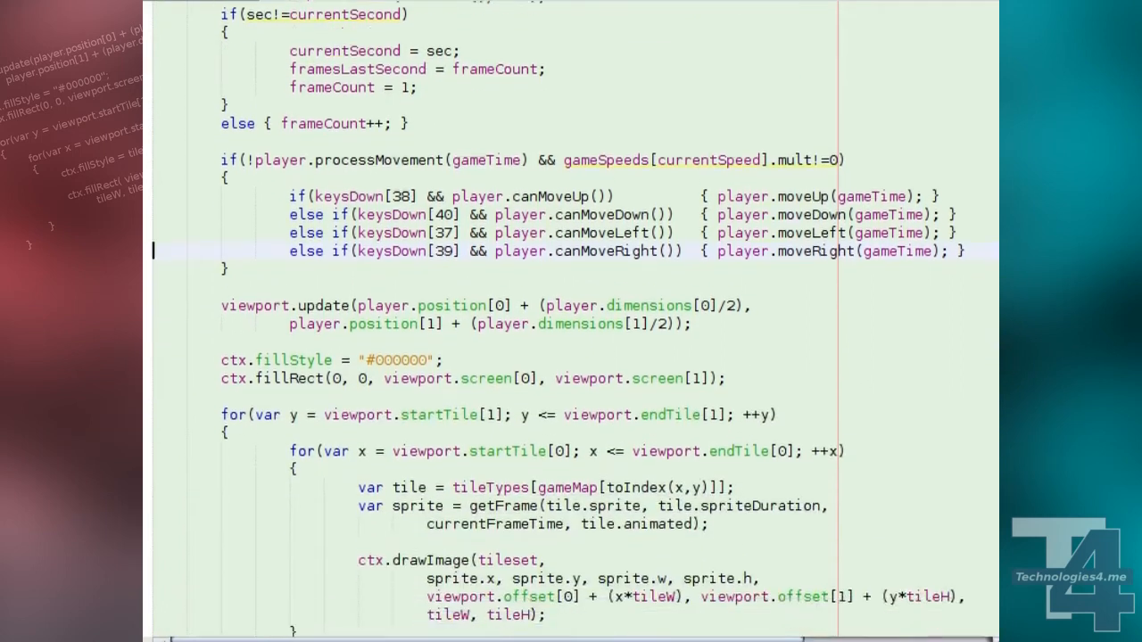
scroll(down, 3)
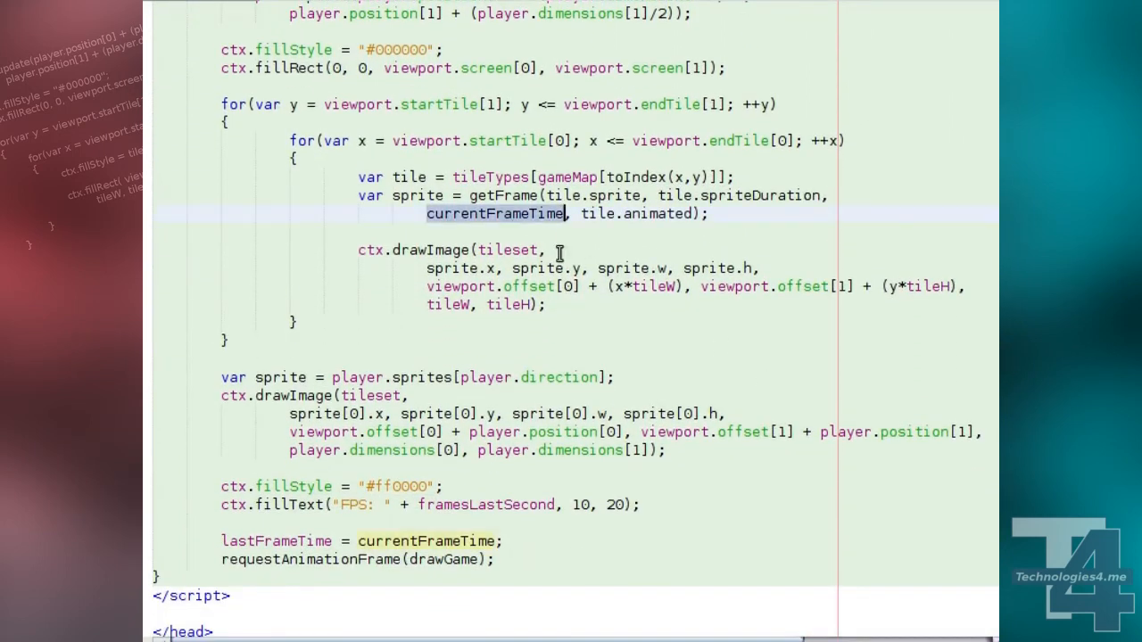
text(gameTi)
text(ctx.fillText("Game)
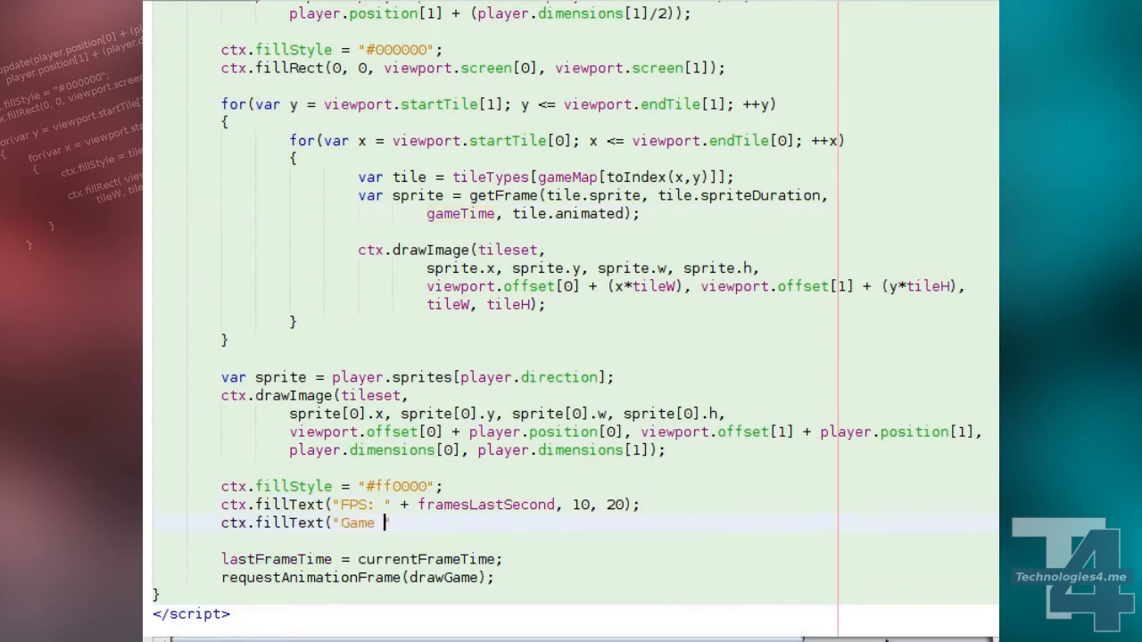
Draw "Game speed: " + gameSpeeds[currentSpeed].name at (10, 40) below the FPS text.
text(speed: " + gameSpeeds)
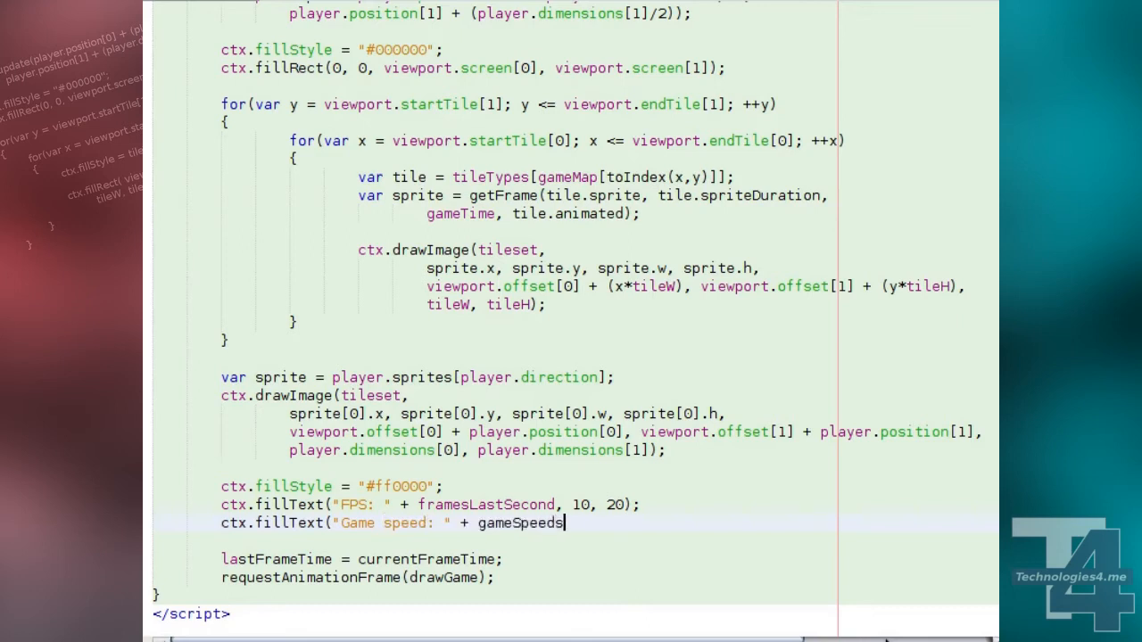
text([currentSpeed].name, 1)
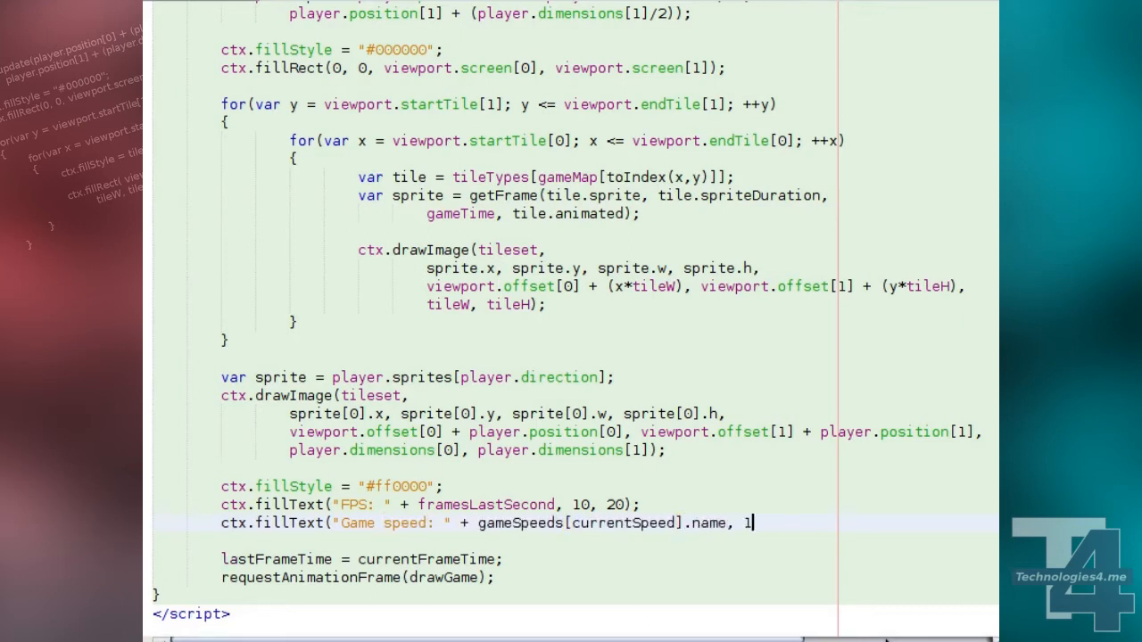
text(0, 40);)
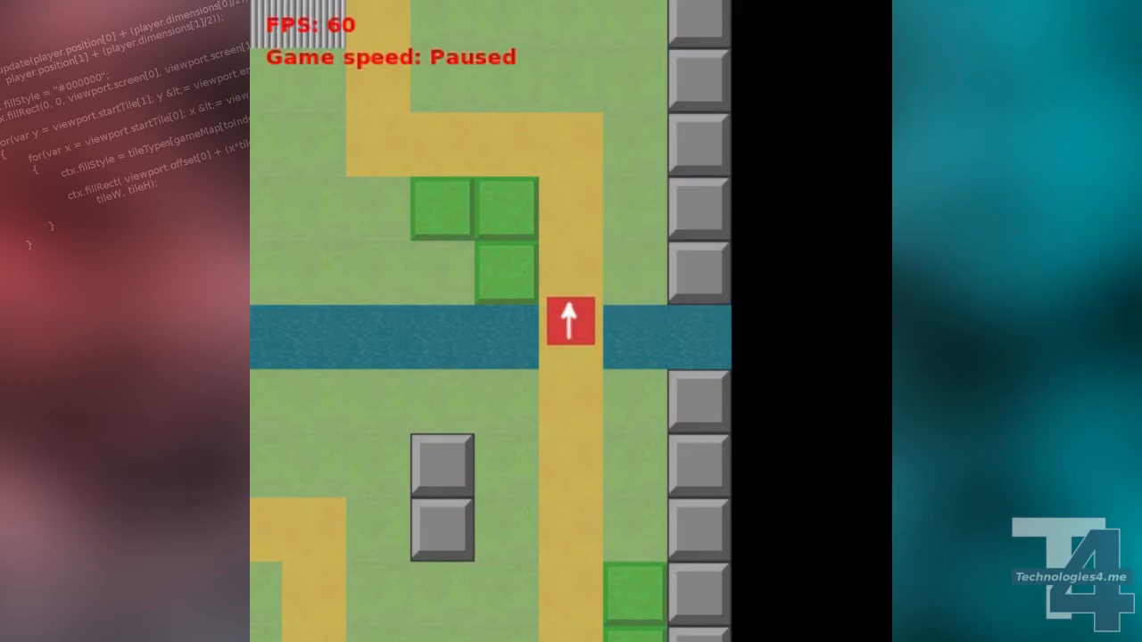
Switch the running game's speed readout from Paused to Normal so the player moves.
key(space)
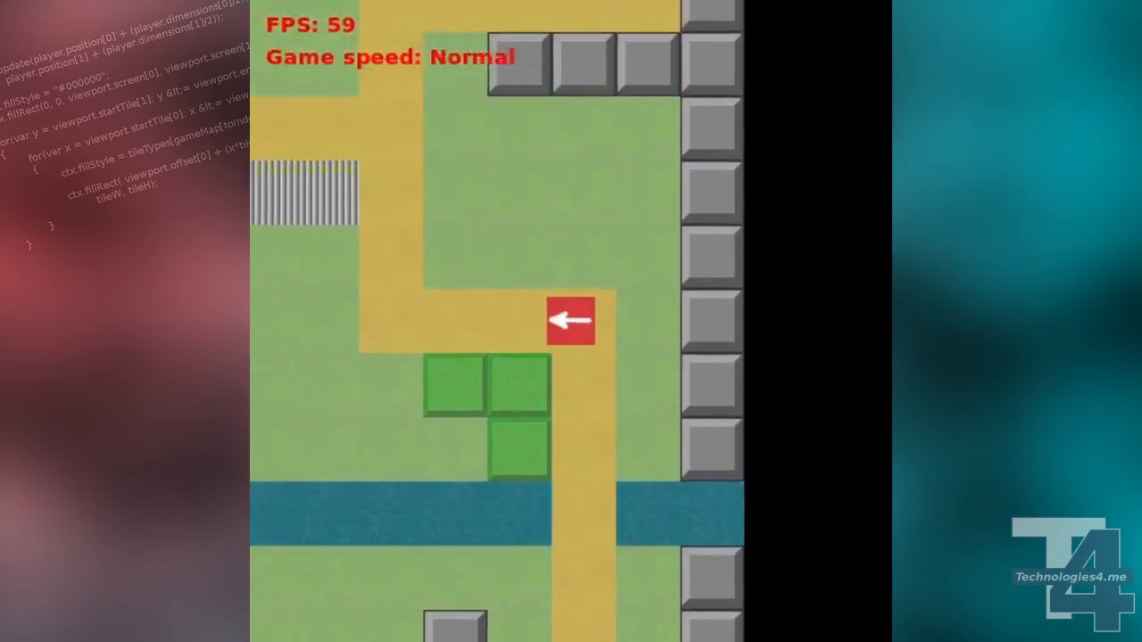